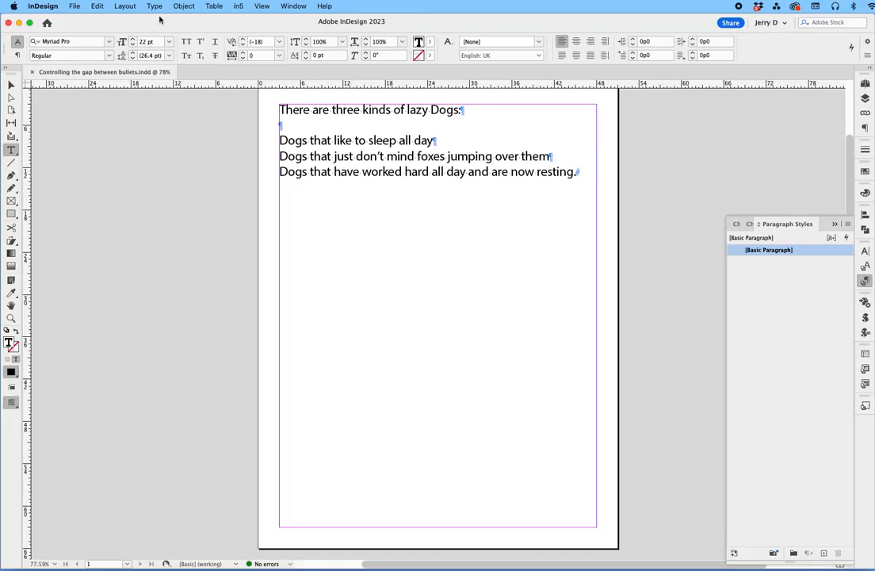
Bullet the first dog line and apply the new Paragraph Style 1 to it
click(154, 6)
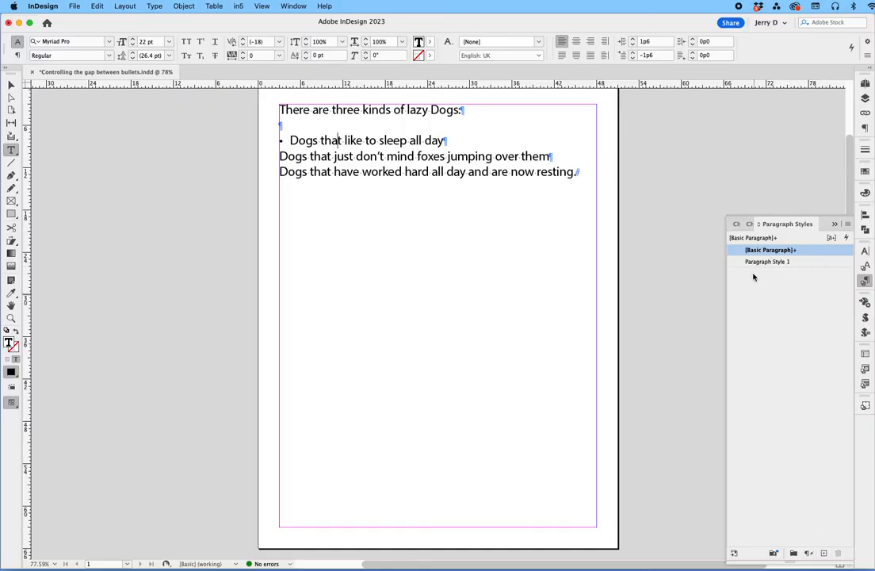
click(767, 261)
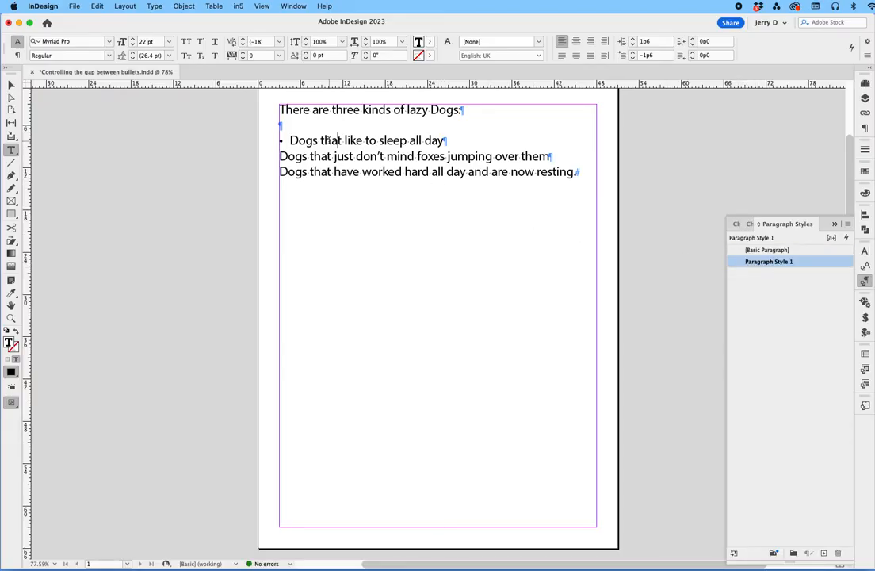
click(769, 262)
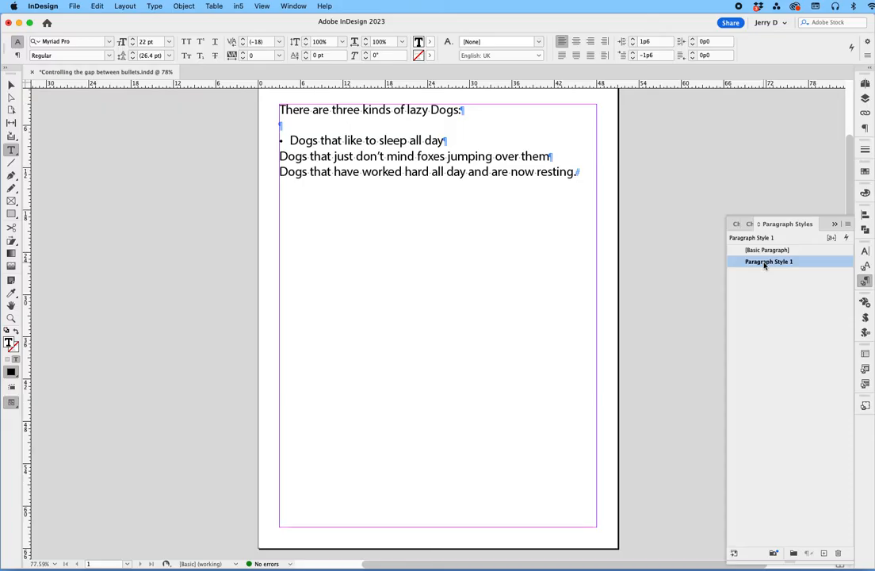
Rename Paragraph Style 1 to 'bulleted text' in Paragraph Style Options
double_click(768, 262)
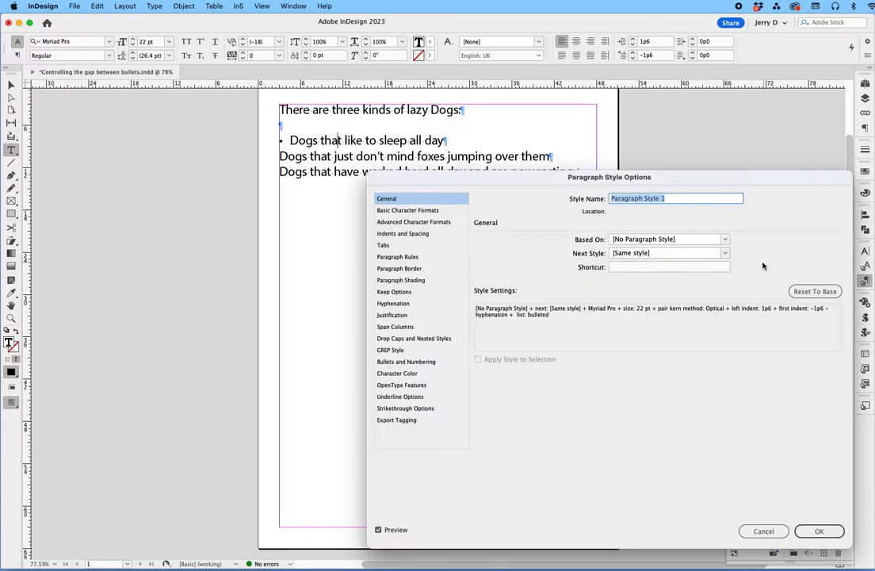
text(bulleted text)
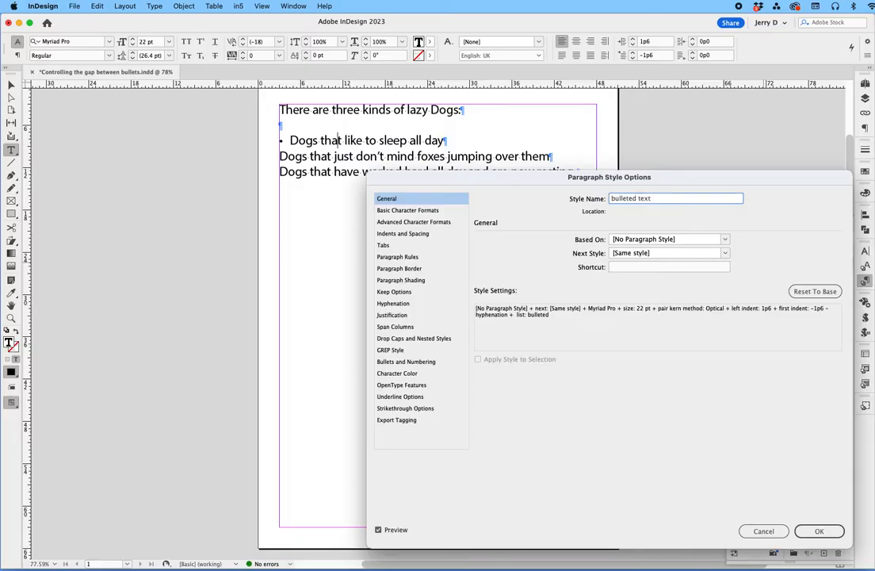
click(818, 531)
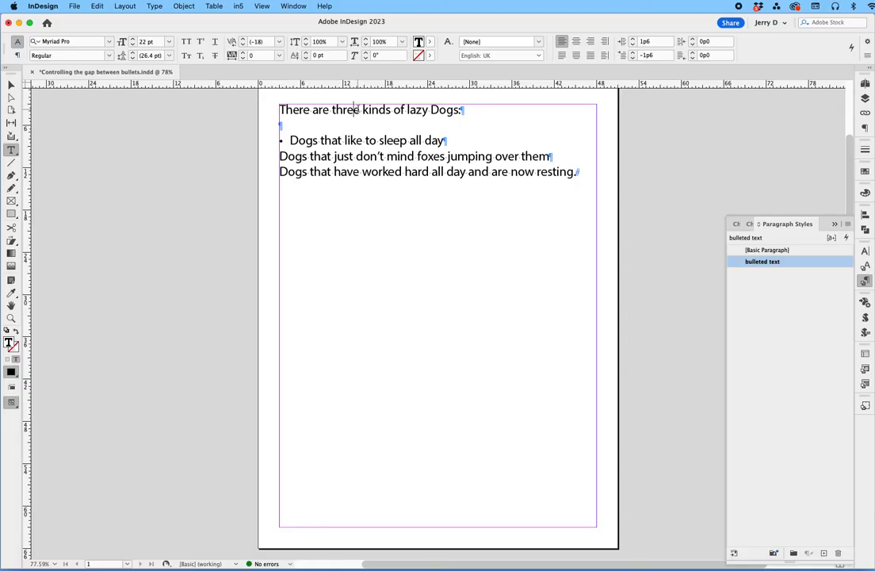
click(768, 250)
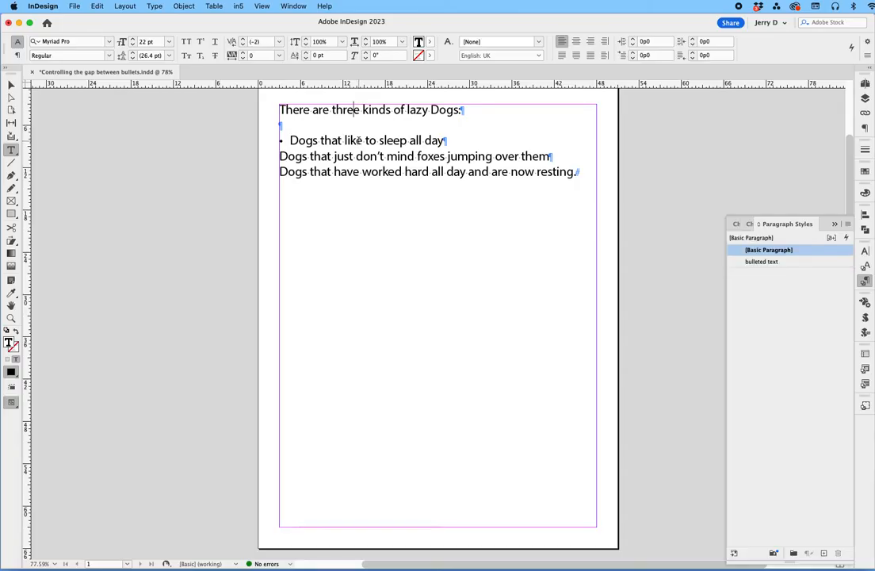
Show the first bullet line's paragraph settings, with 1p6 left and -1p6 first-line indents
click(761, 262)
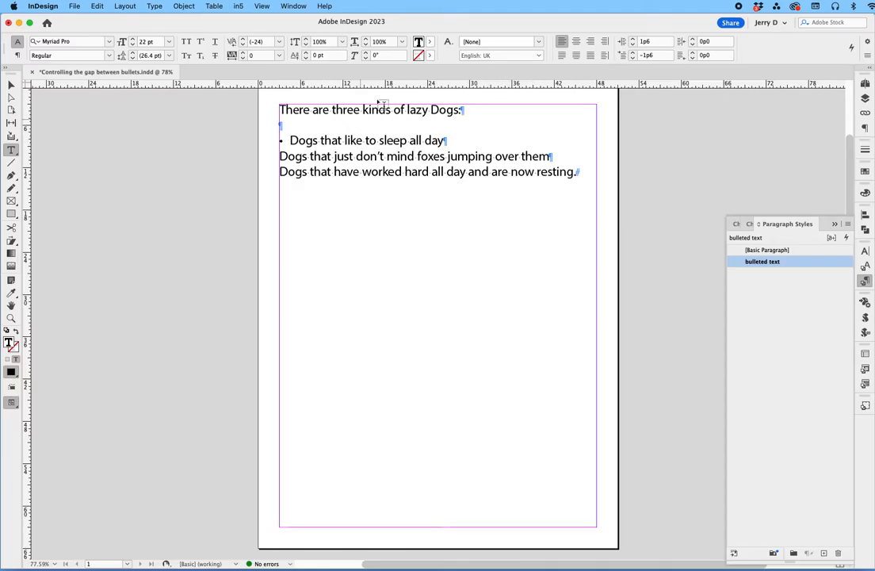
click(155, 5)
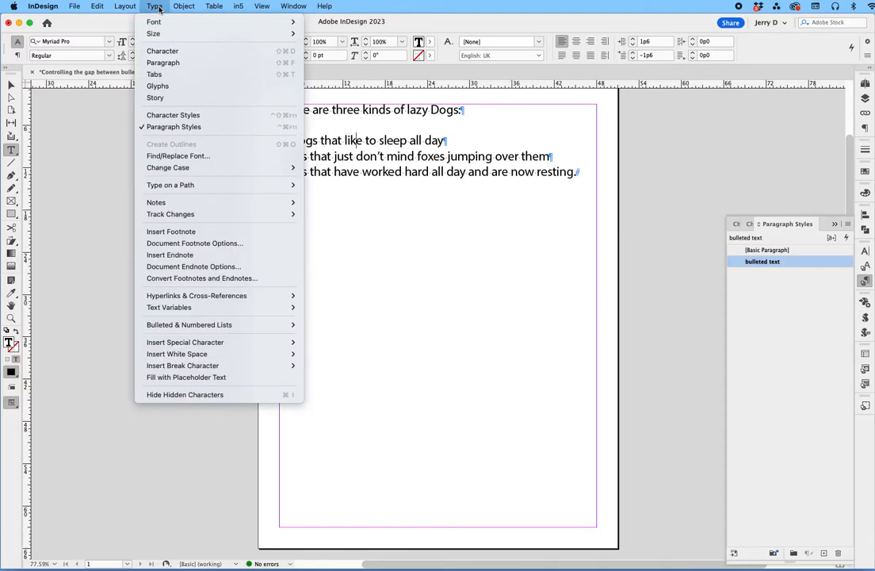
mouse_move(173, 115)
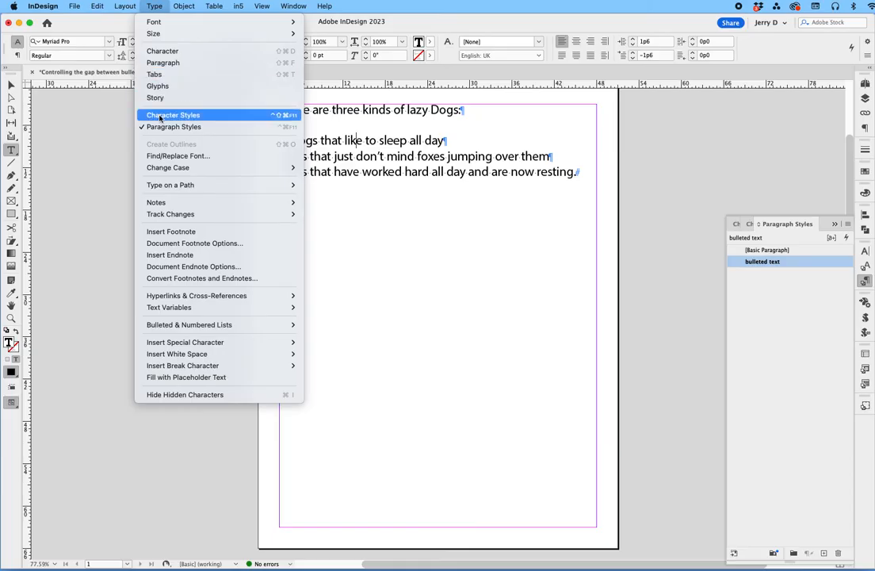
mouse_move(162, 63)
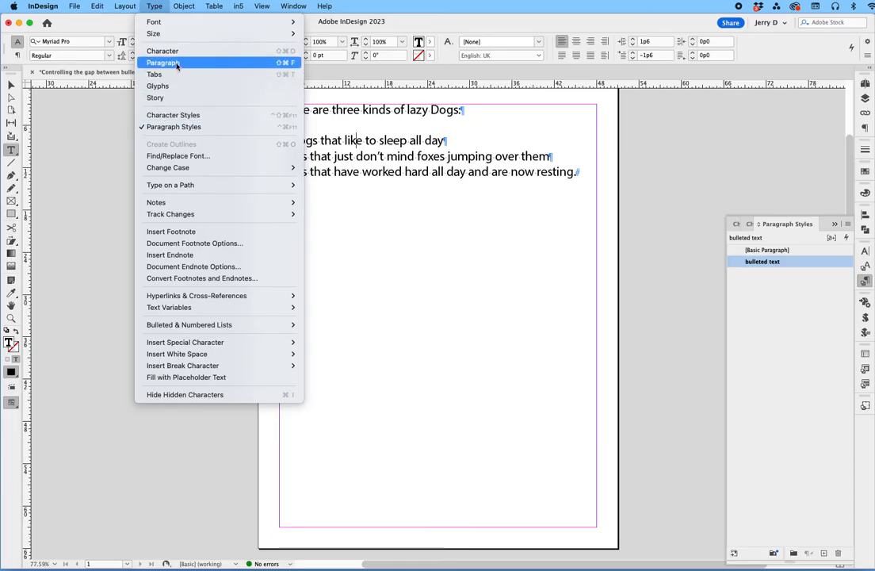
click(163, 63)
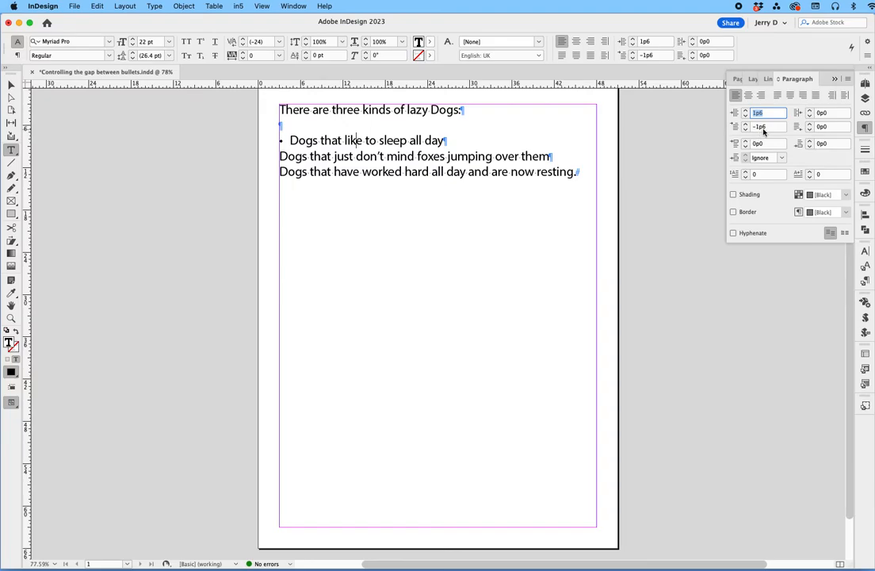
mouse_move(762, 132)
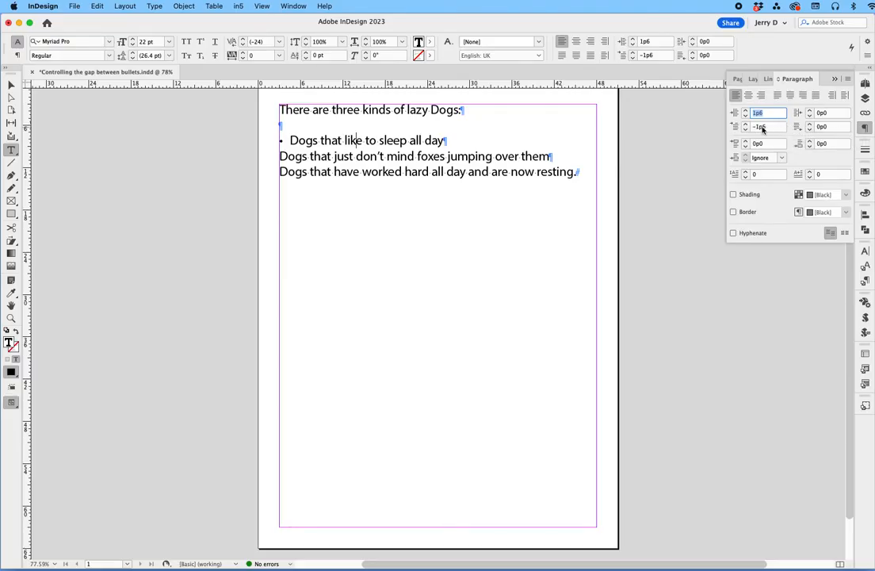
Change the first bullet's indents to 1p0 left and -1p0 first-line
click(763, 127)
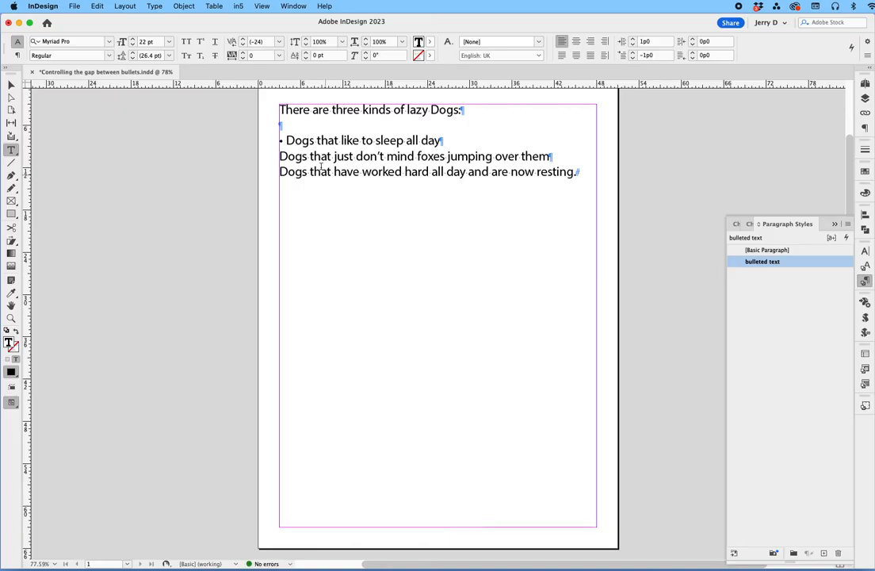
mouse_move(632, 255)
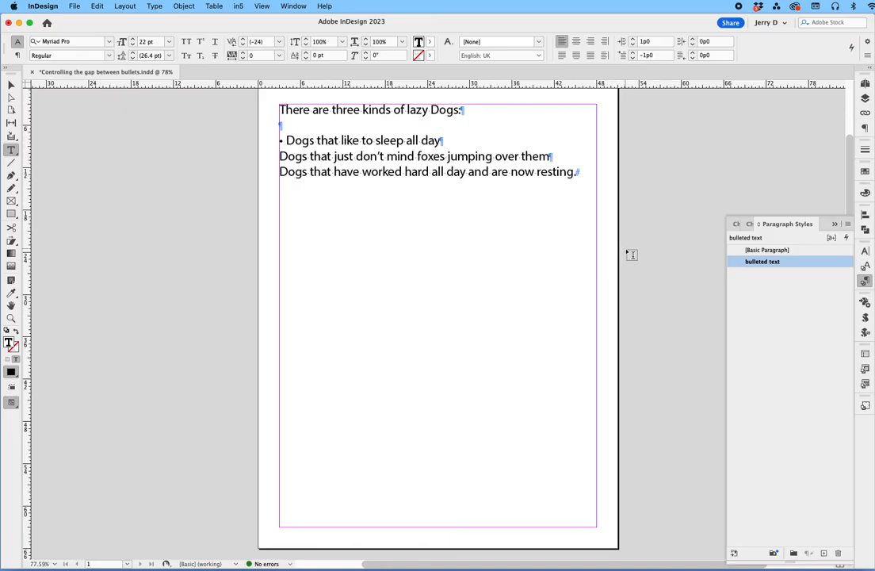
Apply the bulleted text style to the second and third dog lines
click(317, 140)
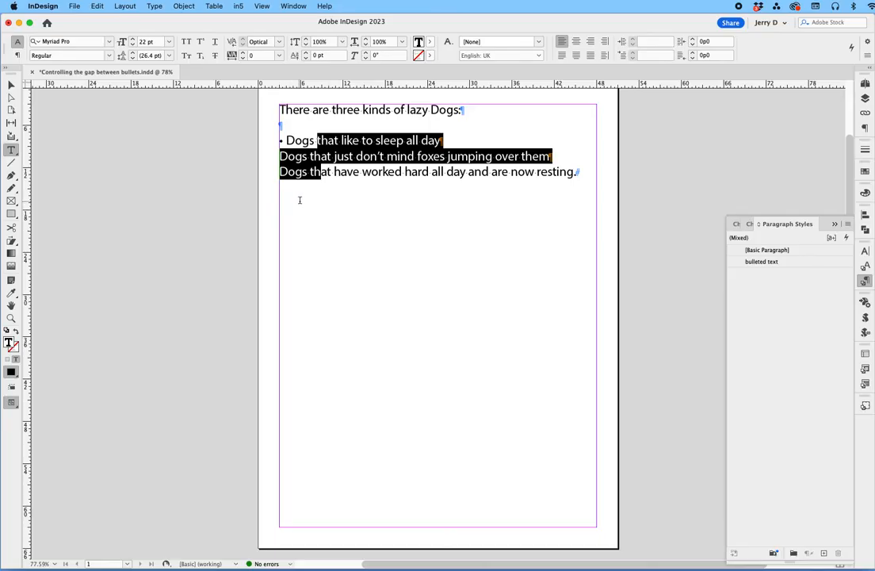
click(768, 250)
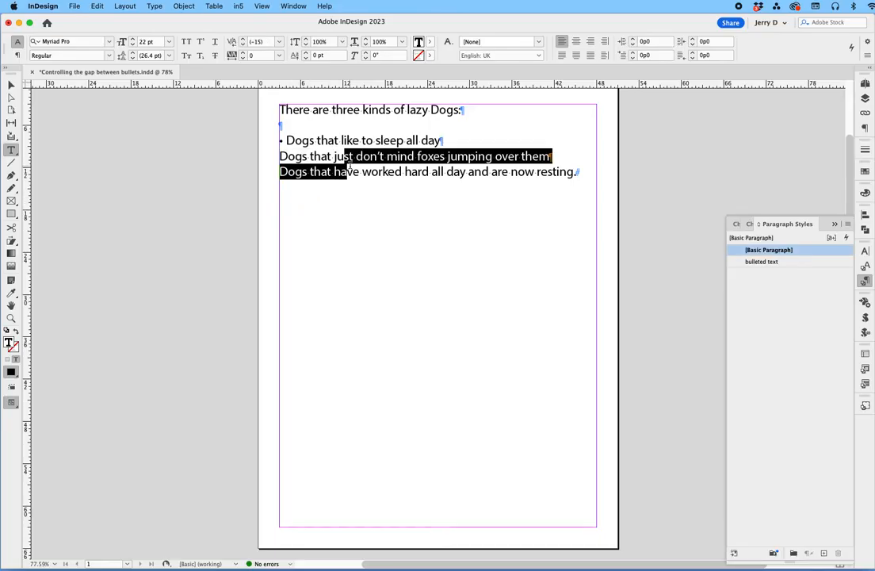
click(761, 262)
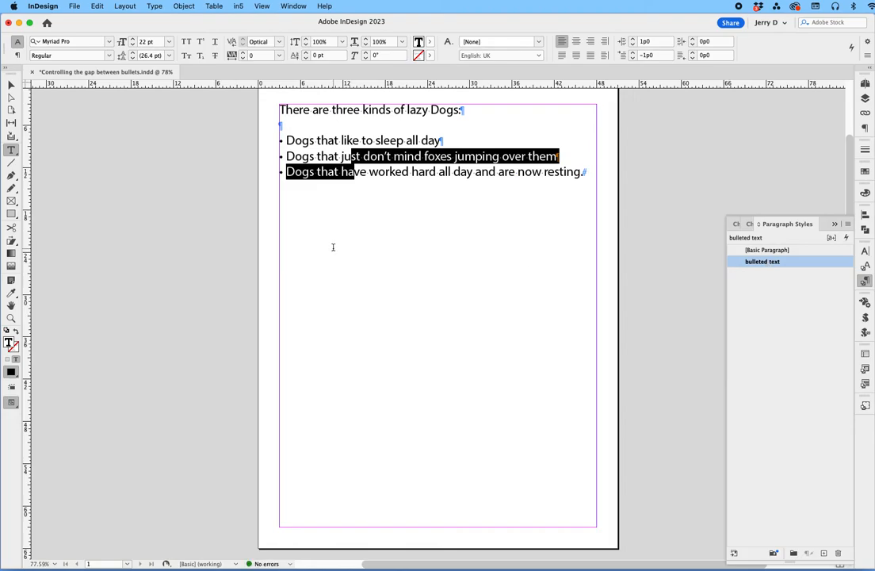
mouse_move(293, 140)
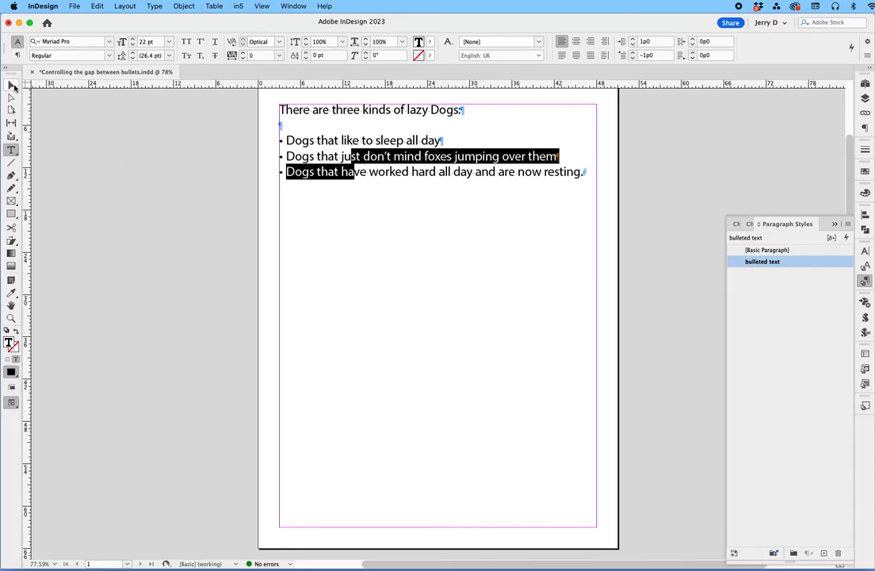
Drag the text frame's right edge leftward so the longer bullets wrap
click(11, 85)
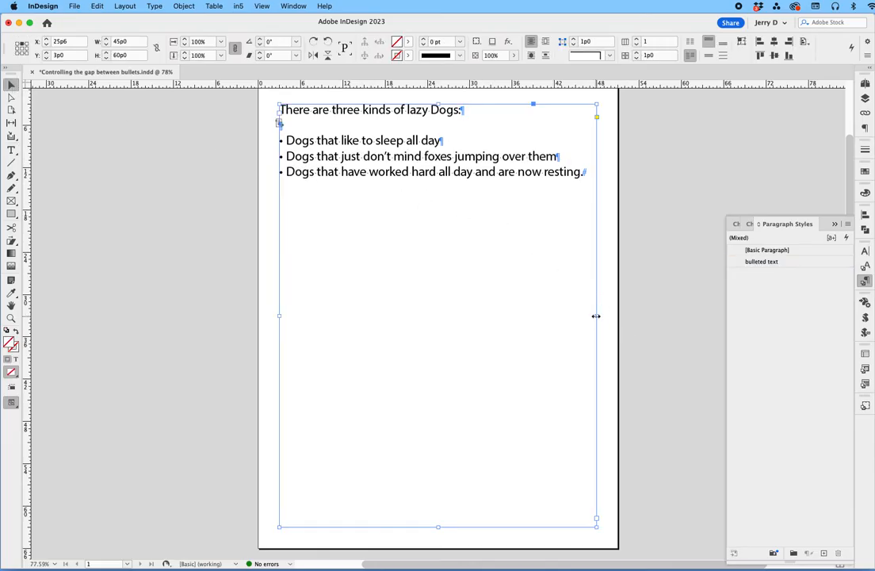
drag(596, 316, 492, 315)
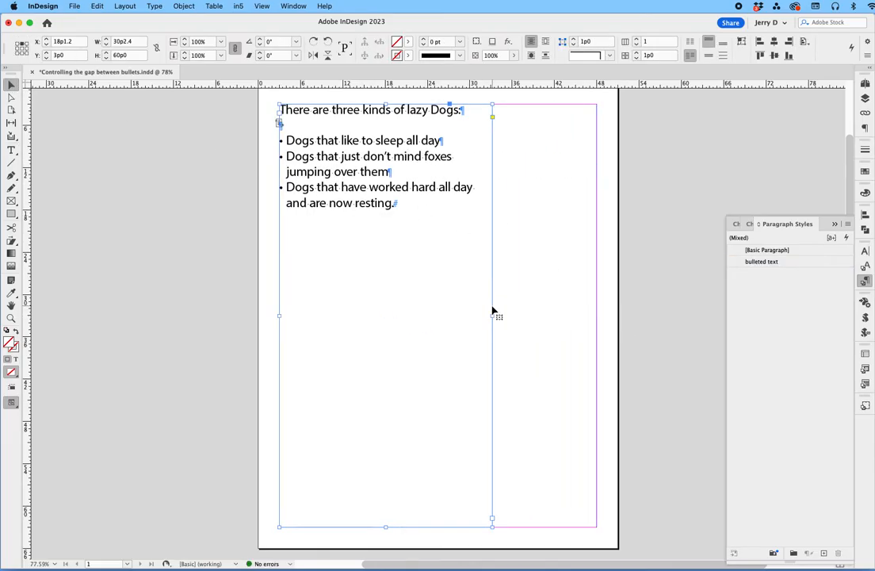
mouse_move(452, 183)
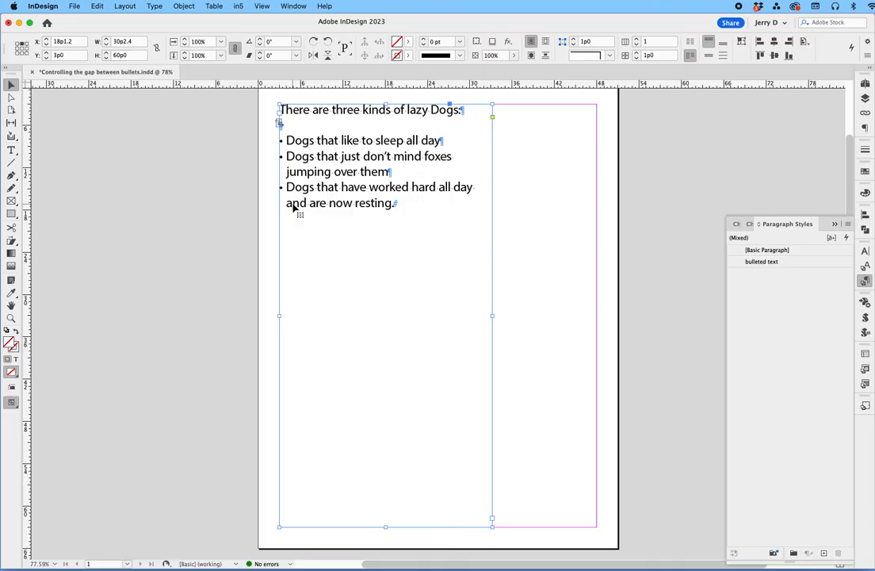
mouse_move(377, 208)
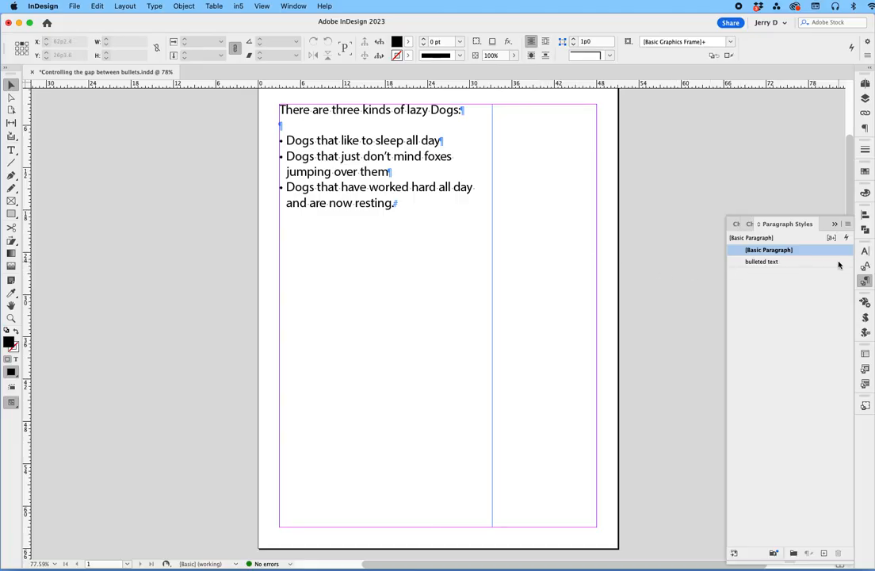
Set Space After to 1 in the bulleted text style's Indents and Spacing
double_click(762, 261)
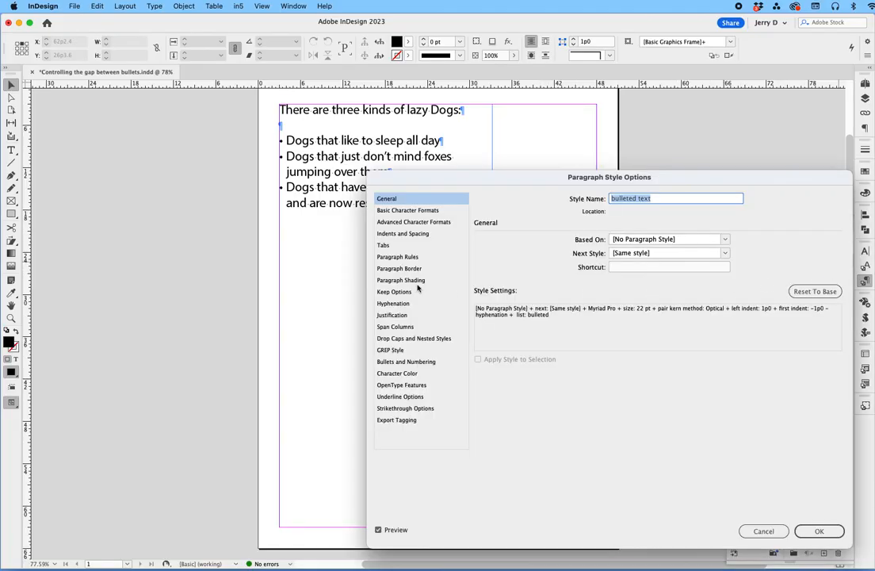
click(402, 233)
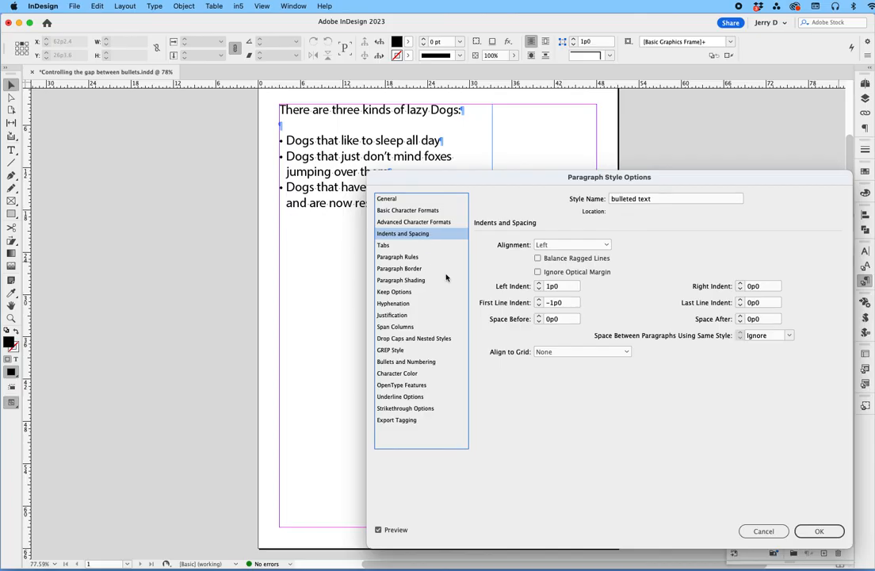
click(761, 319)
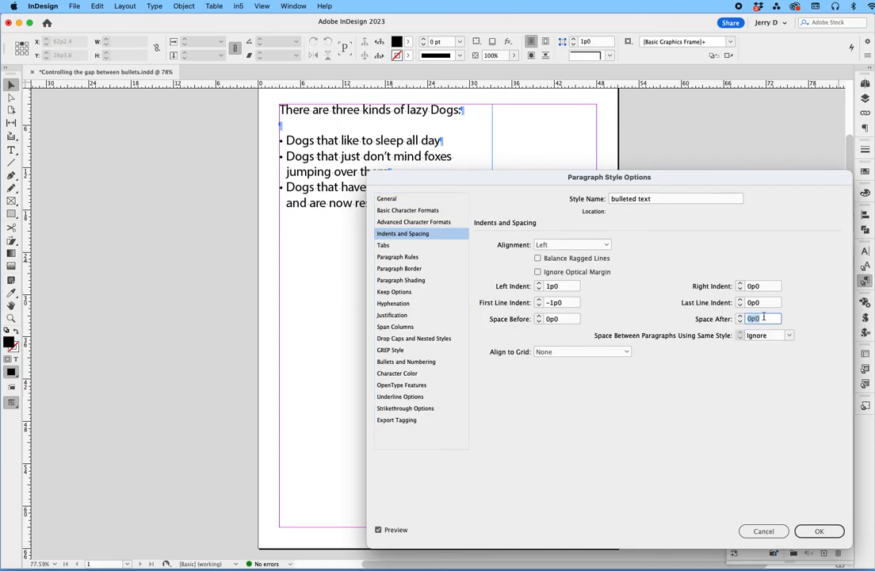
text(1)
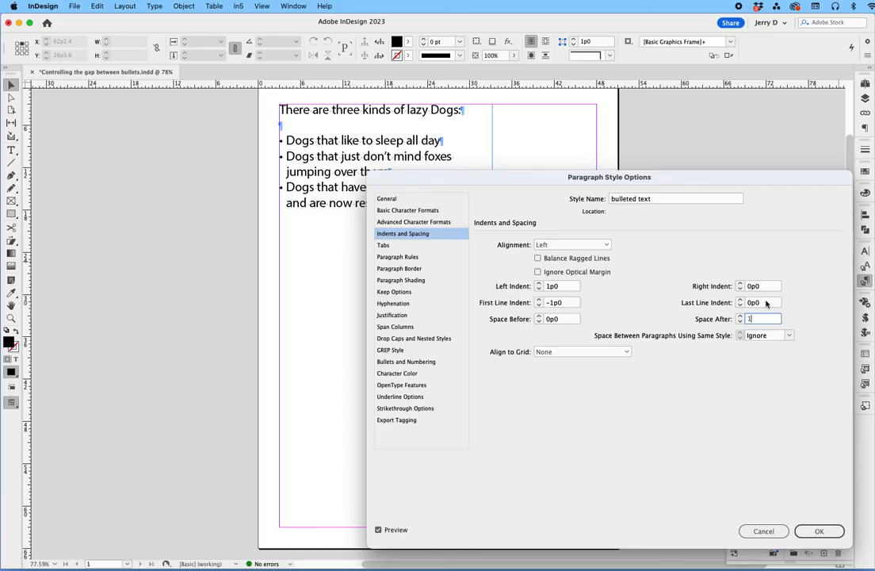
click(819, 531)
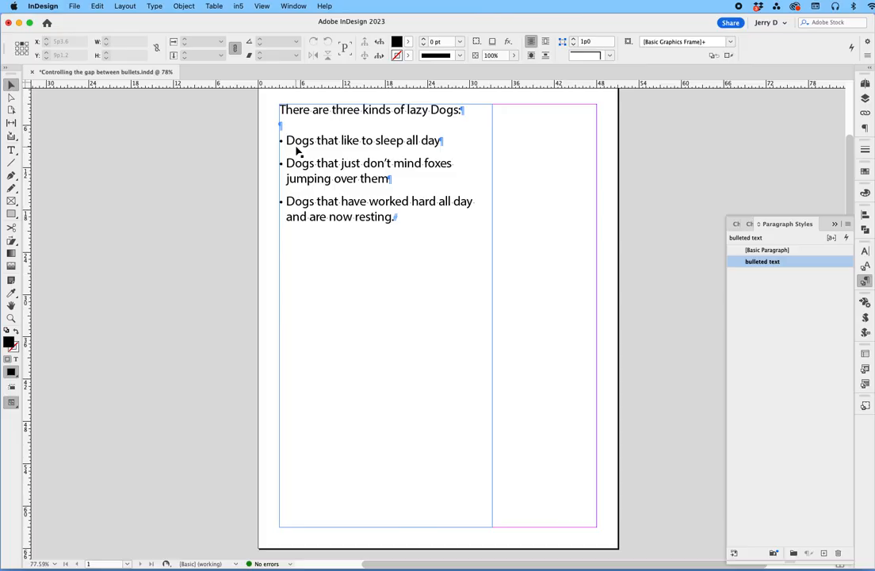
mouse_move(322, 180)
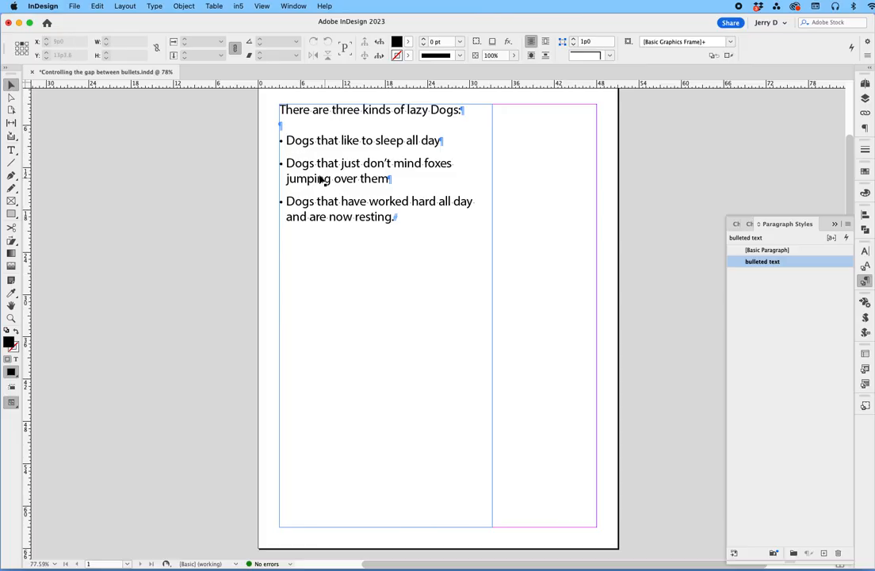